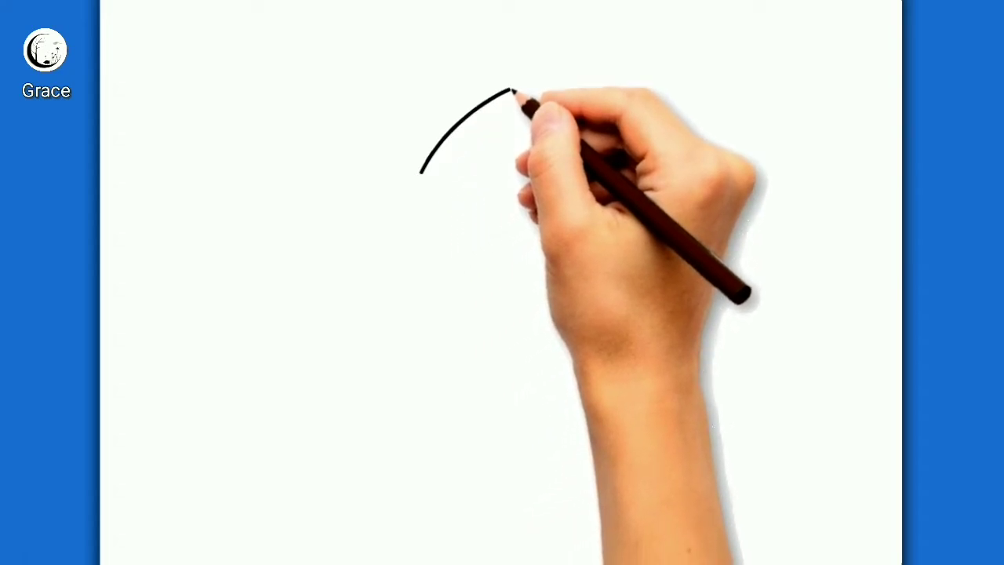
pyautogui.moveTo(510, 90); pyautogui.dragTo(549, 113)
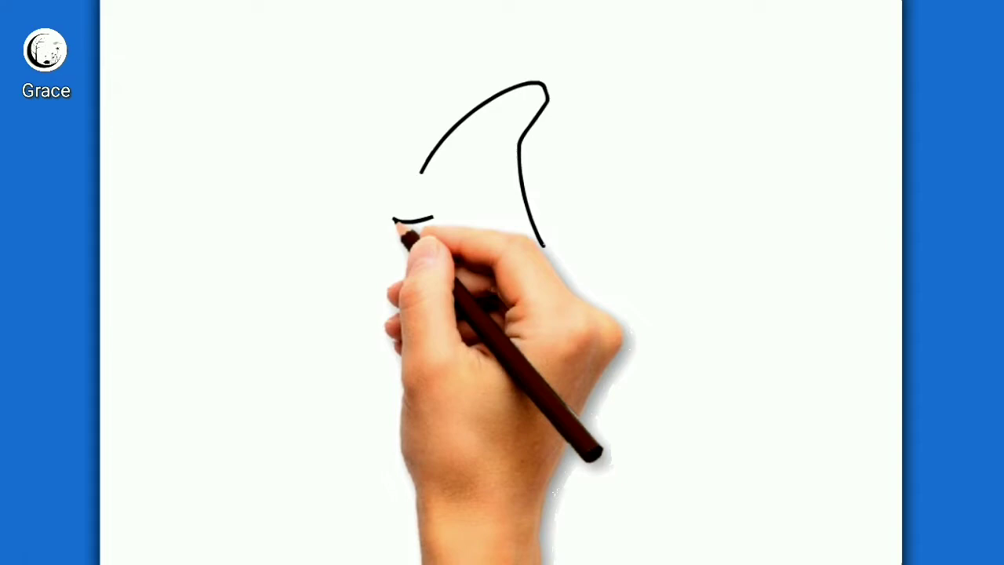
pyautogui.moveTo(424, 222); pyautogui.dragTo(408, 180)
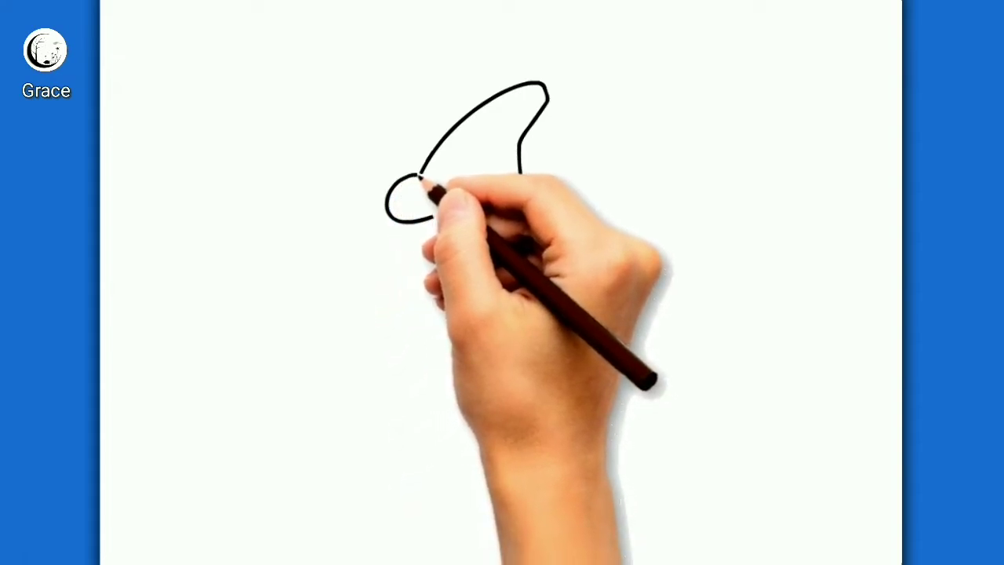